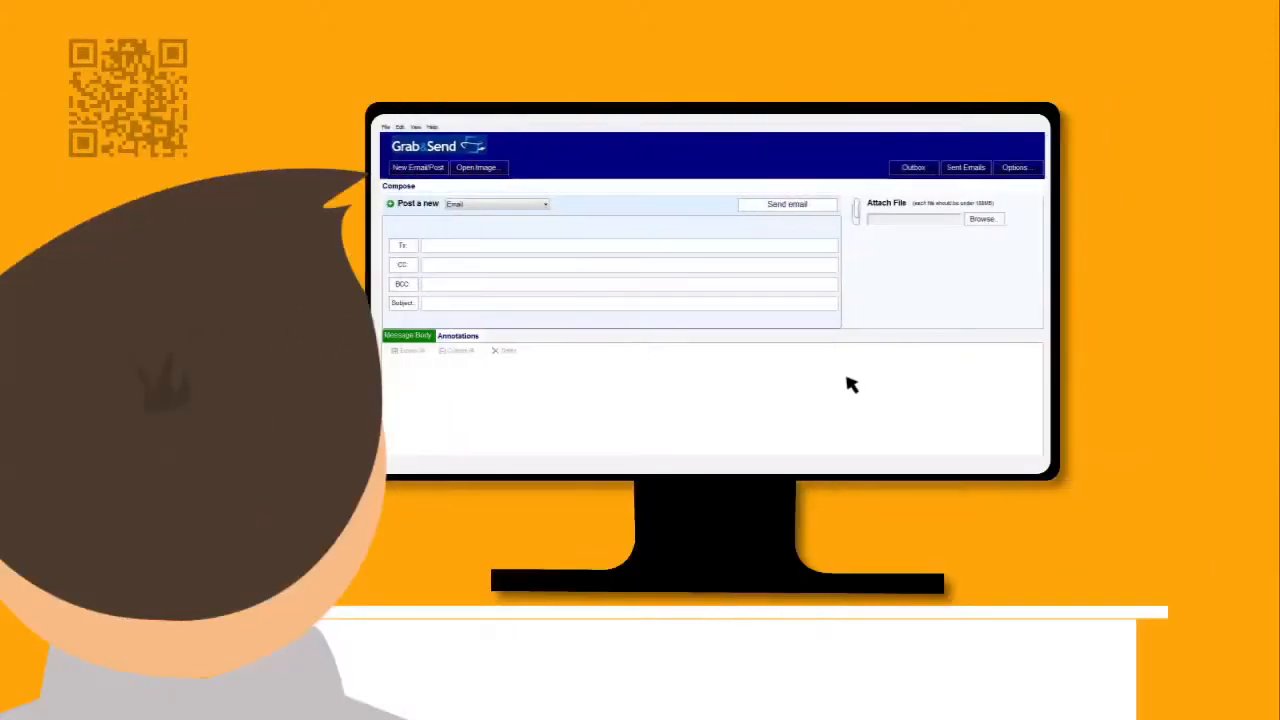
Open the Open Image dialog from the compose screen's top toolbar
left_click(477, 167)
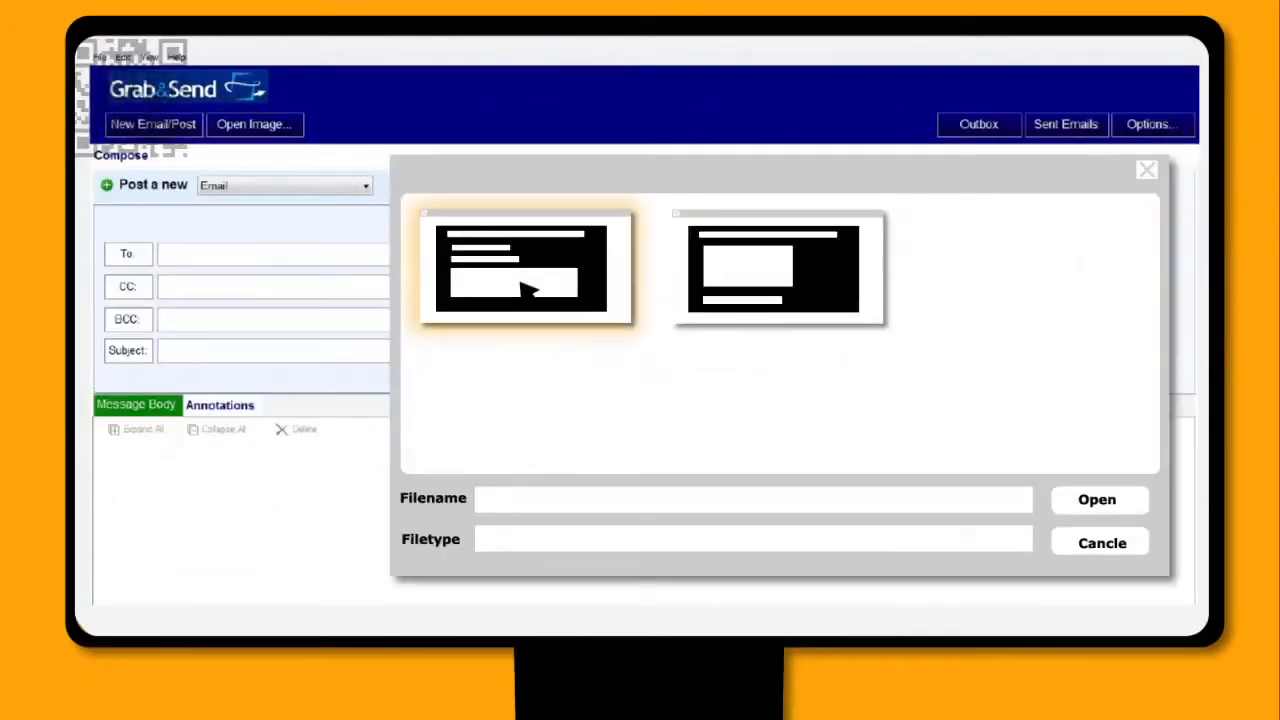
Pick a screenshot in Open Image, leading to the Grab&Send V2 website home page
left_click(1097, 499)
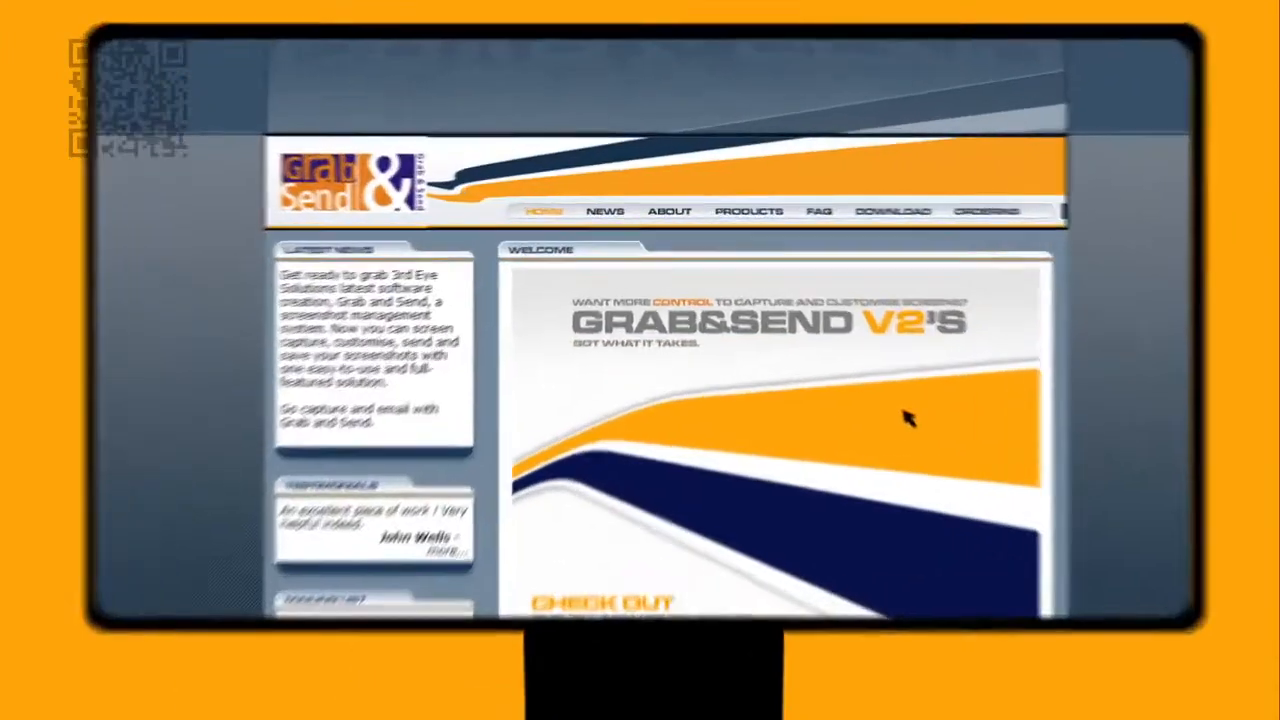
Visit the Download page, then the Products page and scroll its Features list
scroll("down", 3)
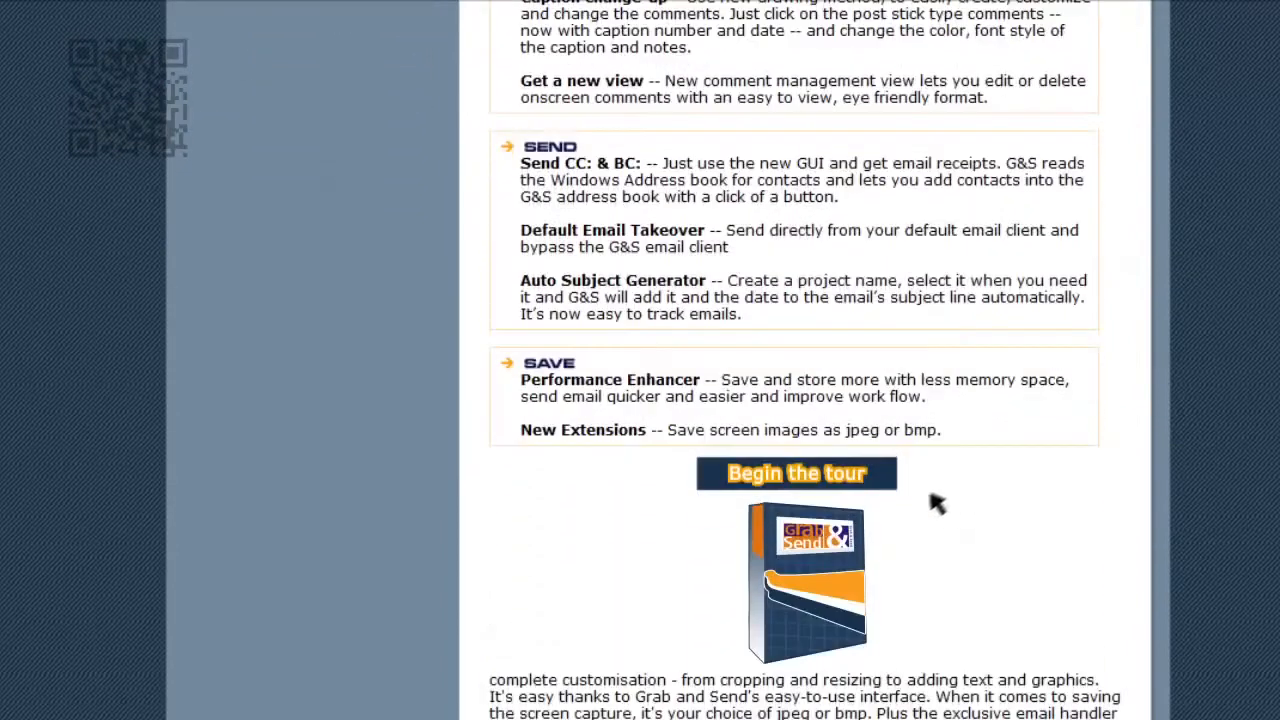
left_click(795, 473)
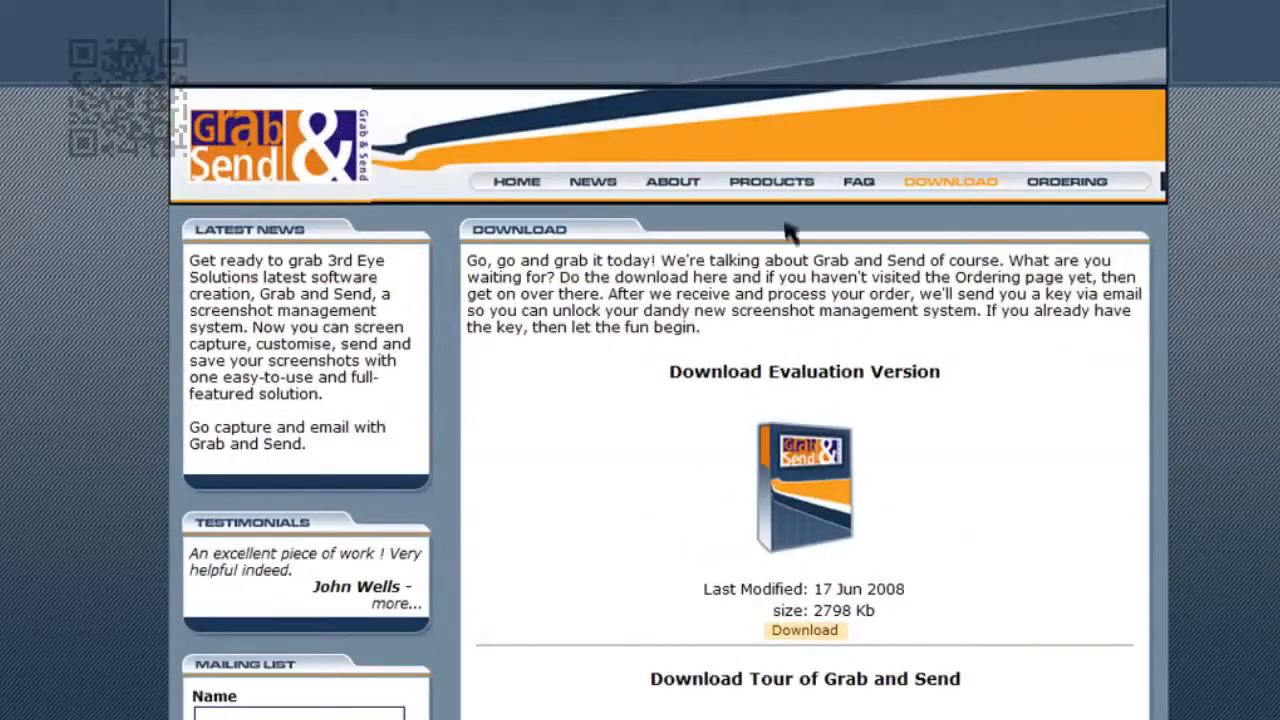
left_click(770, 181)
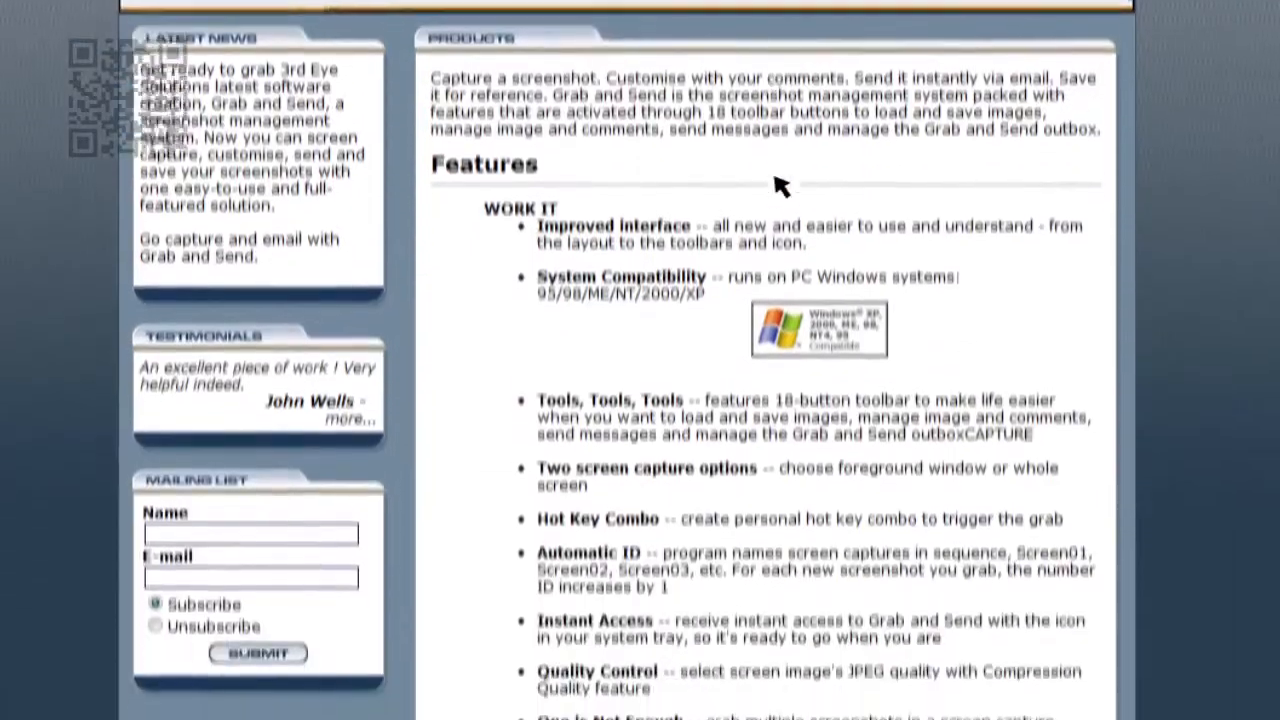
scroll("down", 3)
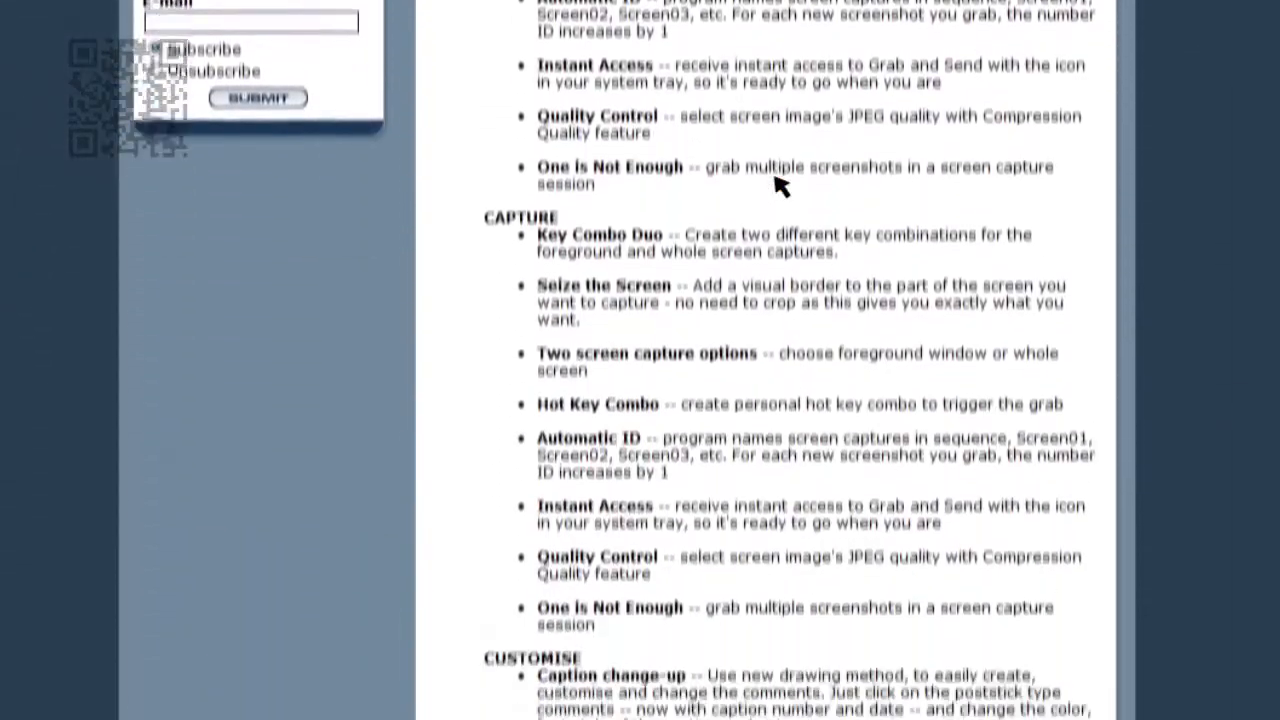